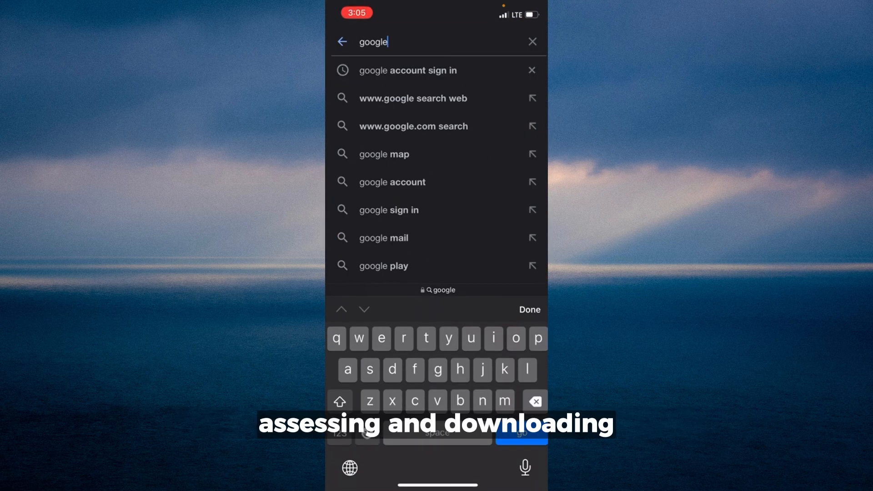
Step: Clear the address bar and rerun the recent Google search 'accessing and downloading'
click(531, 41)
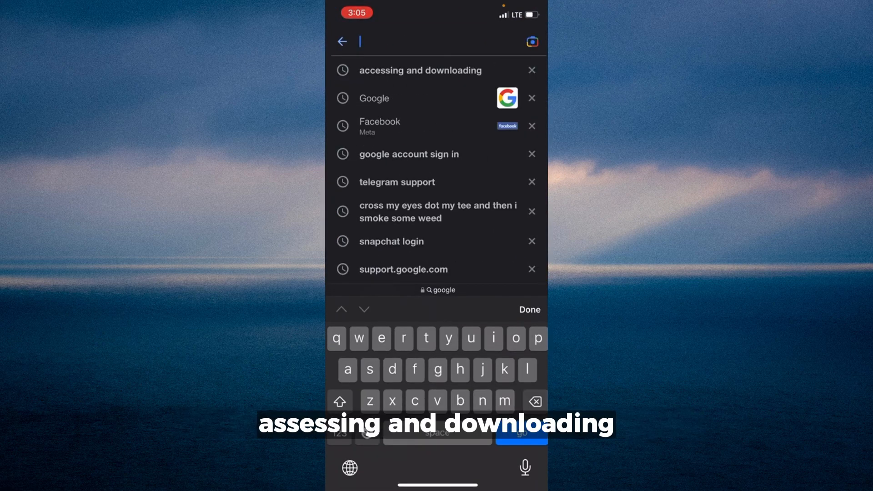
click(419, 70)
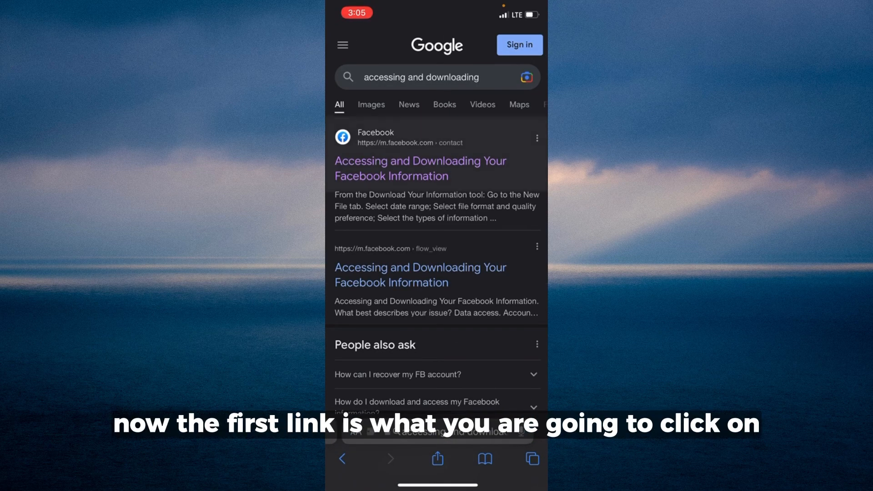
Step: Open Facebook's Accessing and Downloading result, then choose Account access troubleshooting and 'My account has been hacked'
click(419, 168)
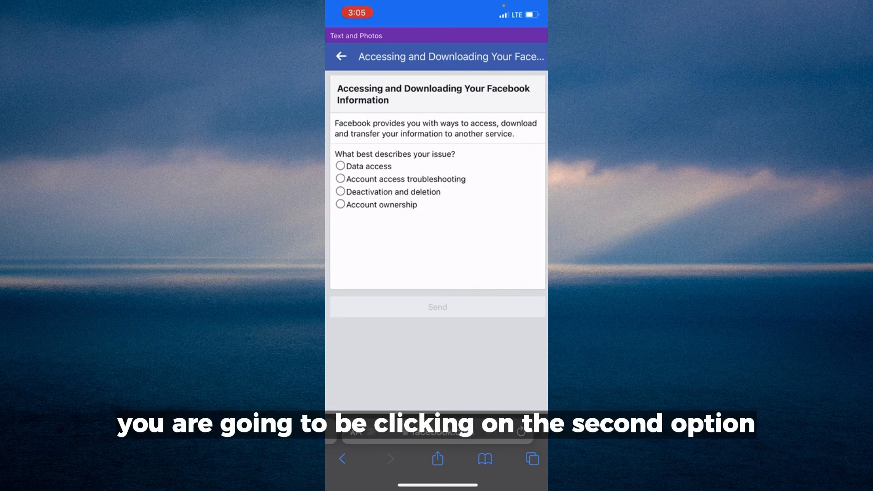
click(340, 179)
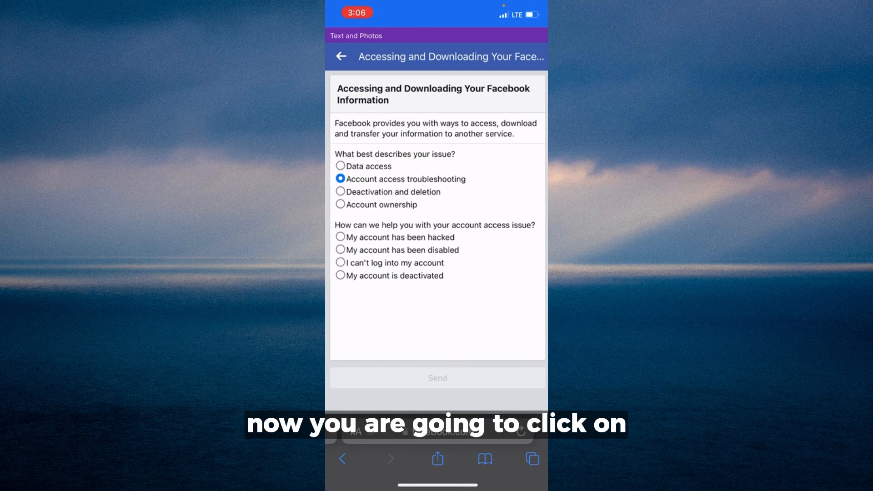
click(340, 237)
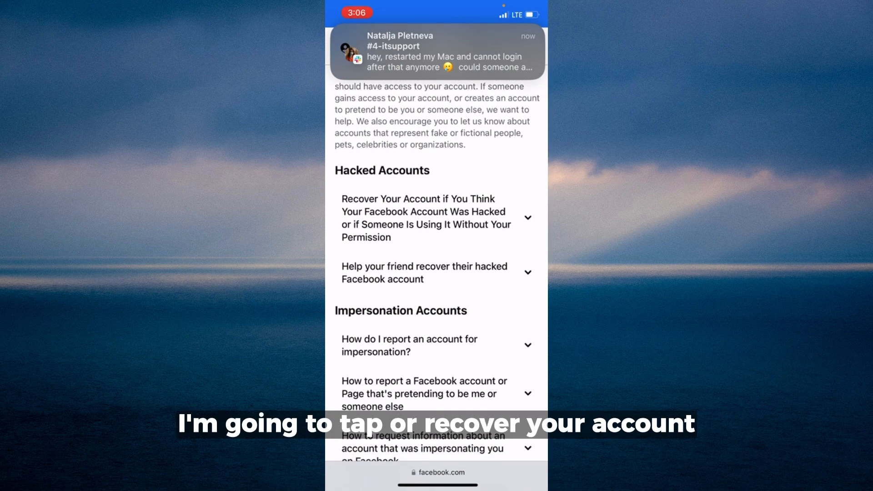
Step: Expand the 'Recover Your Account if You Think Your Facebook Account Was Hacked' article and follow its 'visit this page' link
click(437, 218)
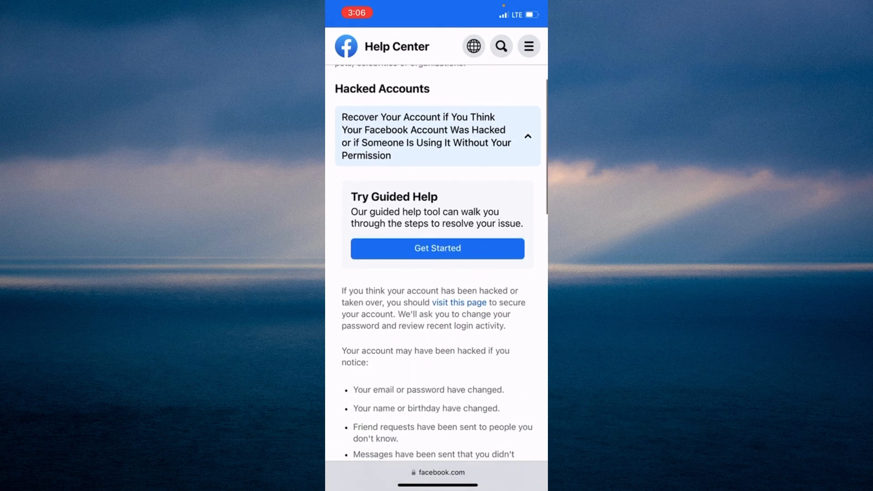
scroll(down, 3)
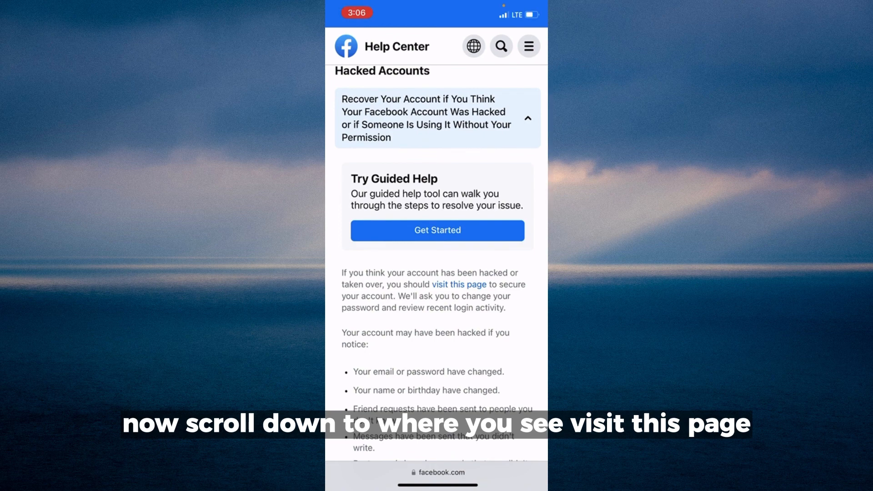
click(437, 230)
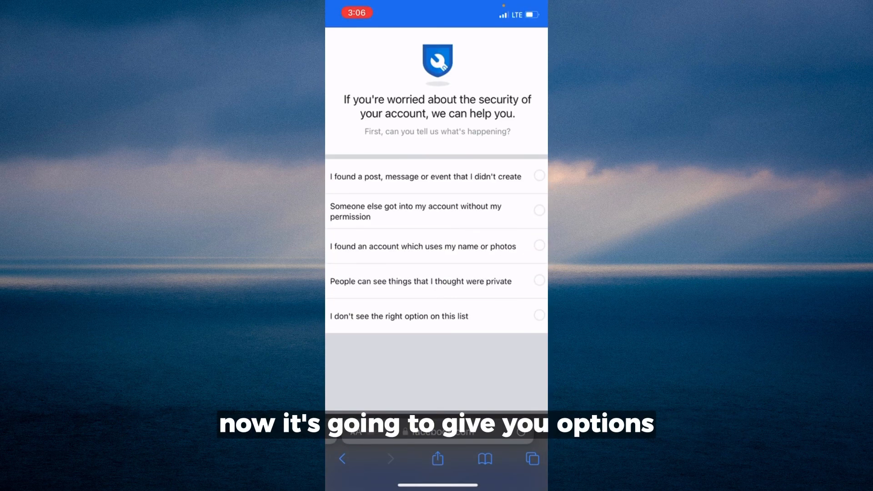
Step: Report 'Someone else got into my account without my permission' and continue
click(538, 211)
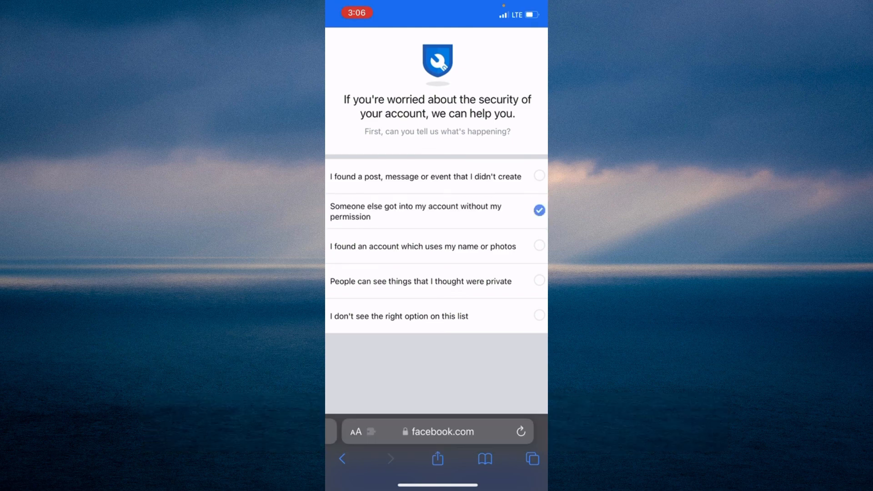
scroll(down, 3)
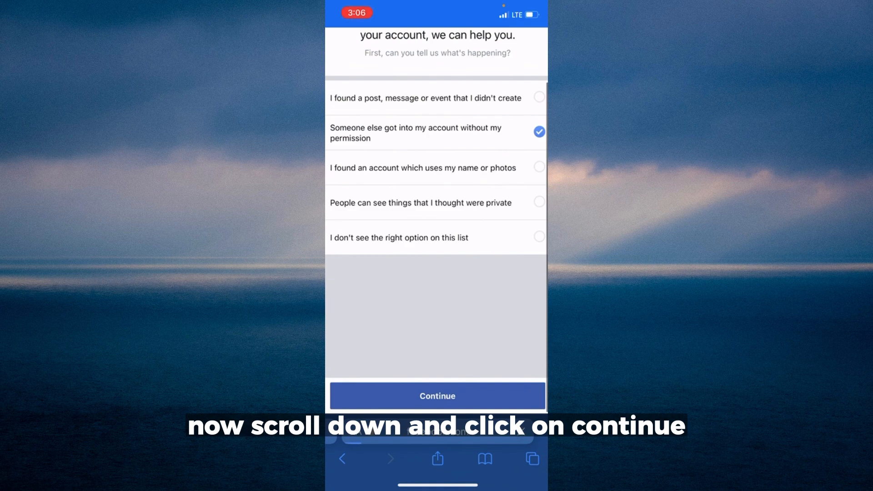
click(436, 395)
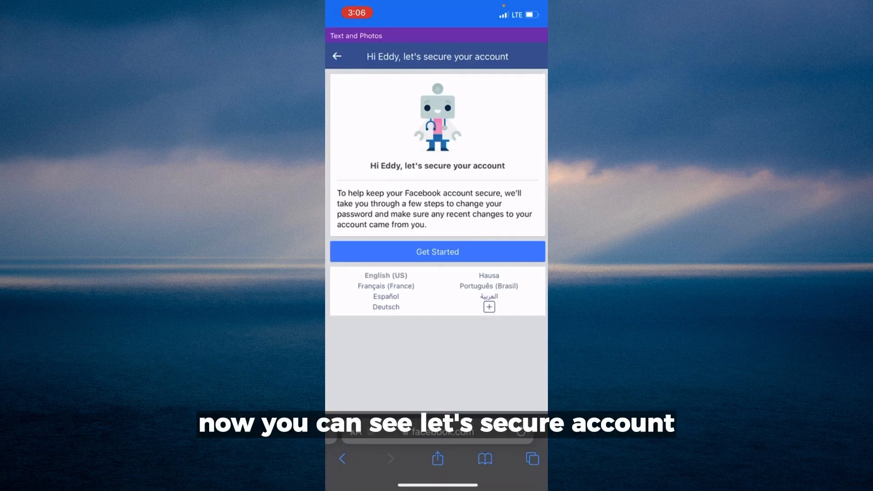
Step: Tap Get Started on the 'let's secure your account' page
click(437, 251)
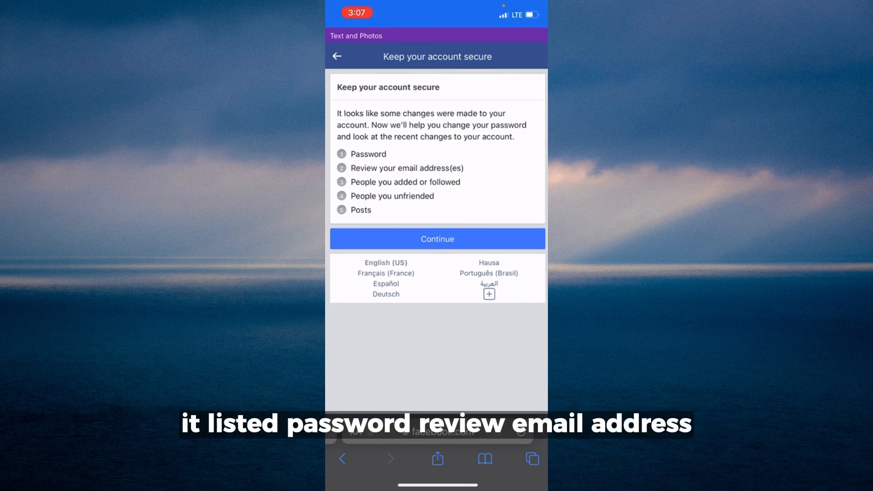
Step: Submit the current and new passwords in the Change your password form
click(437, 239)
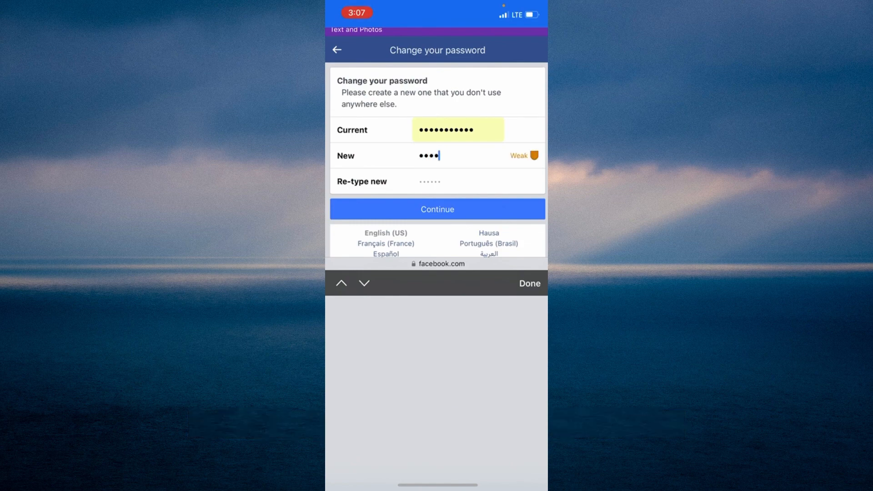
click(437, 209)
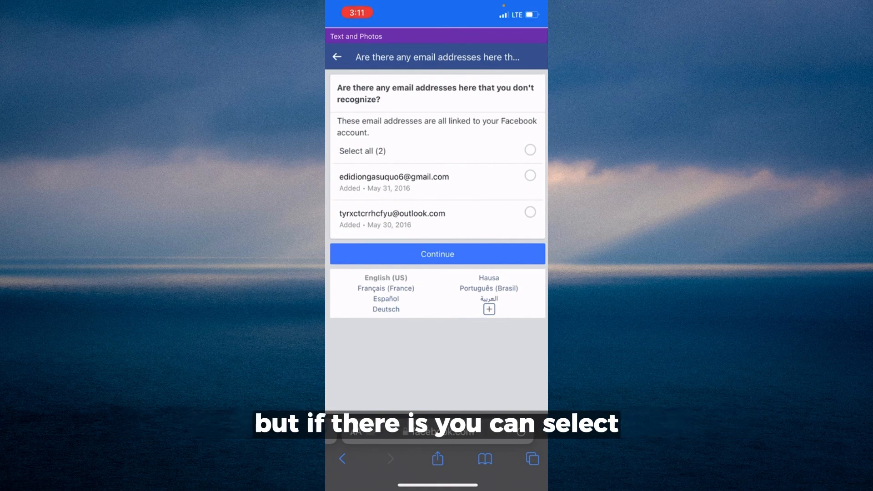
Step: Select all 2 linked email addresses as unrecognized and continue
click(529, 150)
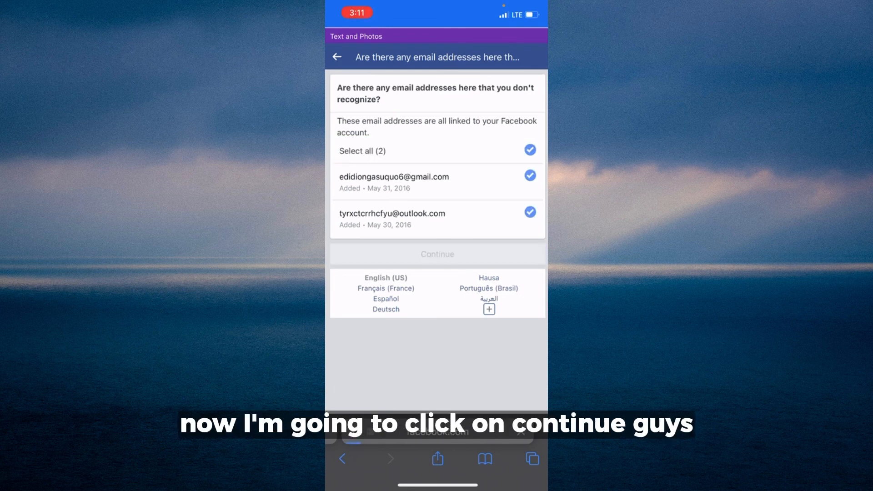
click(437, 254)
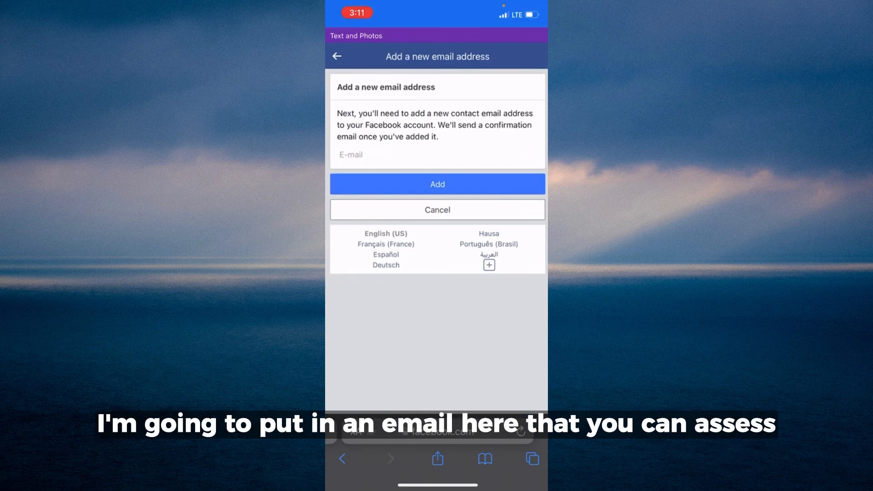